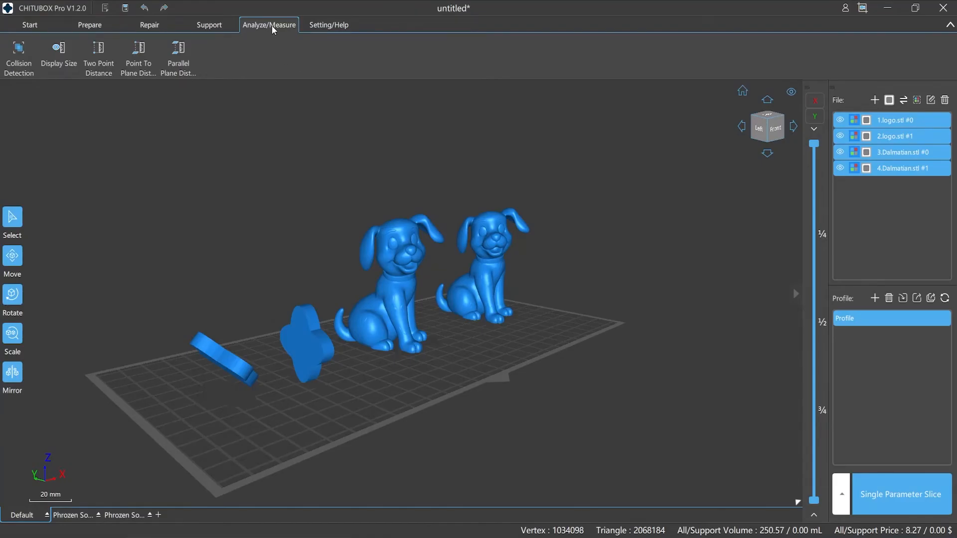
Inspect the Dalmatian and logo bounding-box sizes from several angles, then turn Display Size off.
left_click(329, 25)
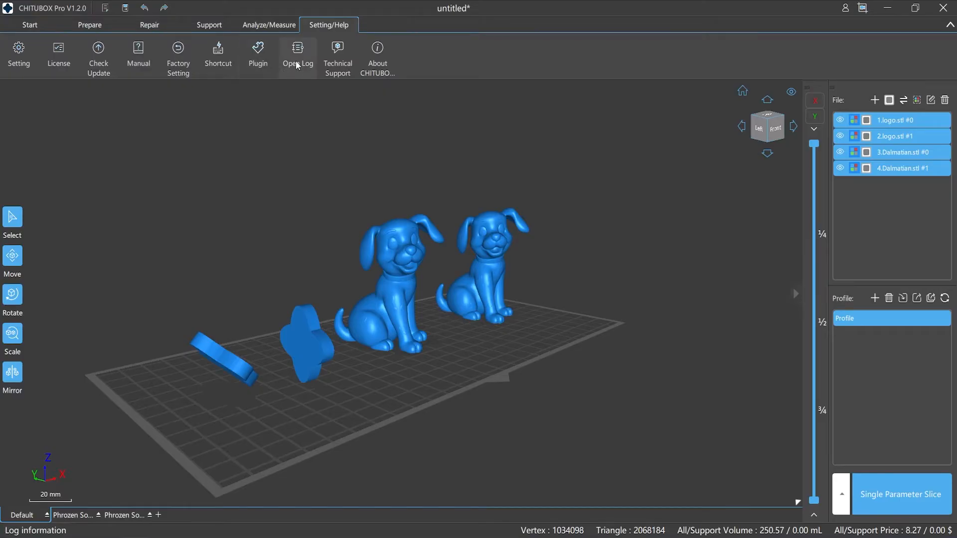
left_click(268, 24)
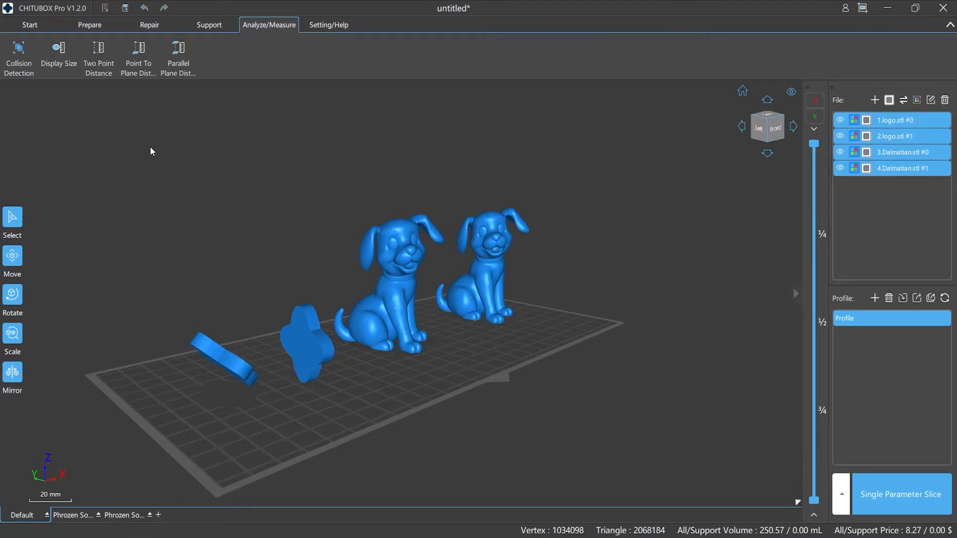
left_click(57, 47)
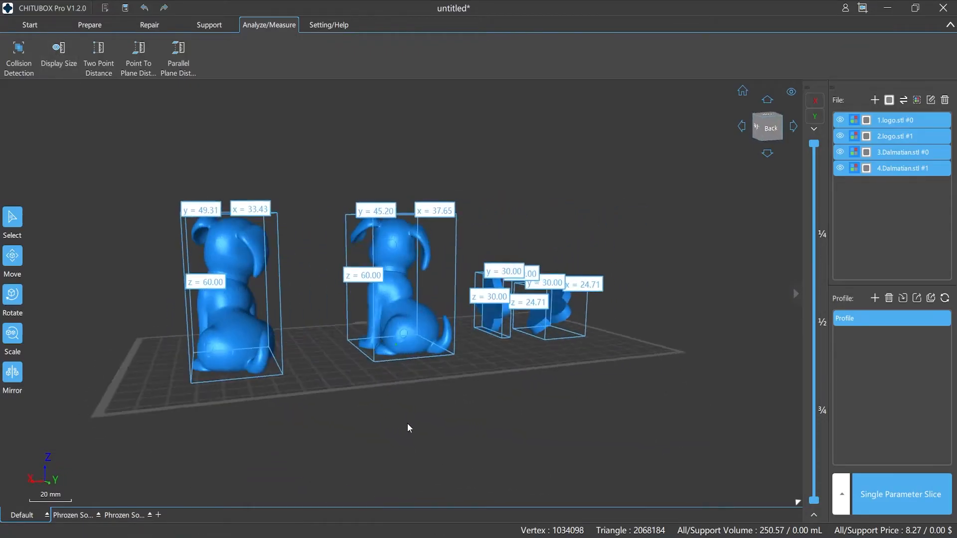
left_click_drag(408, 428, 562, 484)
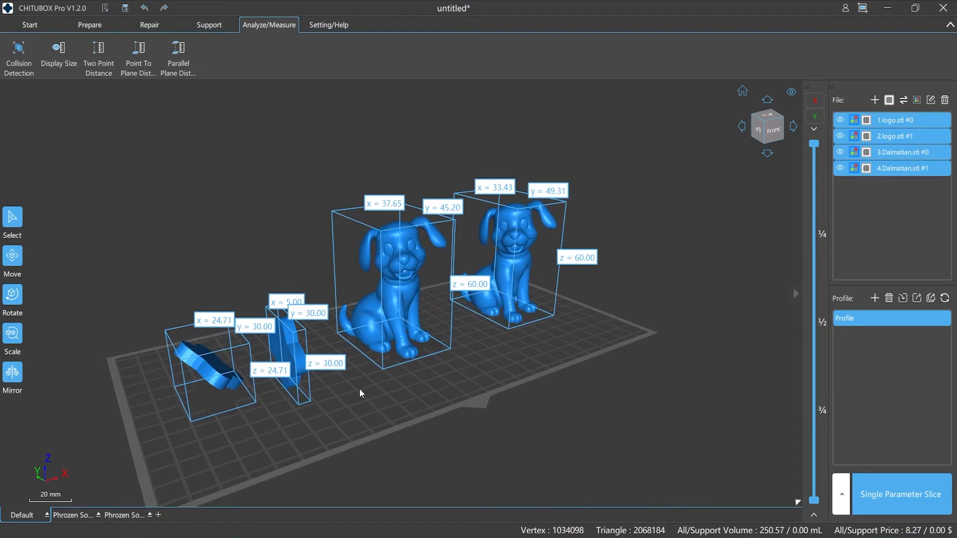
scroll("down", 3)
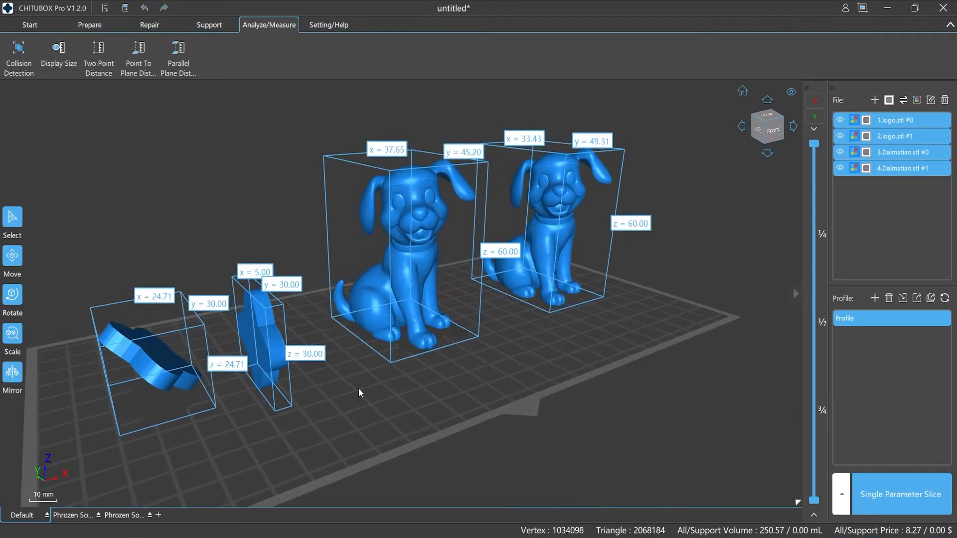
scroll("down", 3)
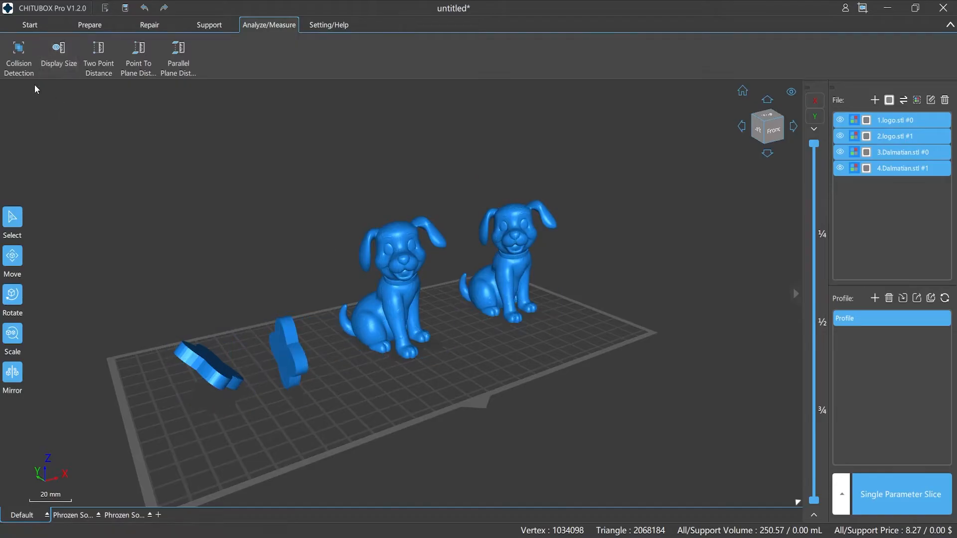
Enable Collision Detection and tilt the view to look down on the two Dalmatians.
left_click(19, 54)
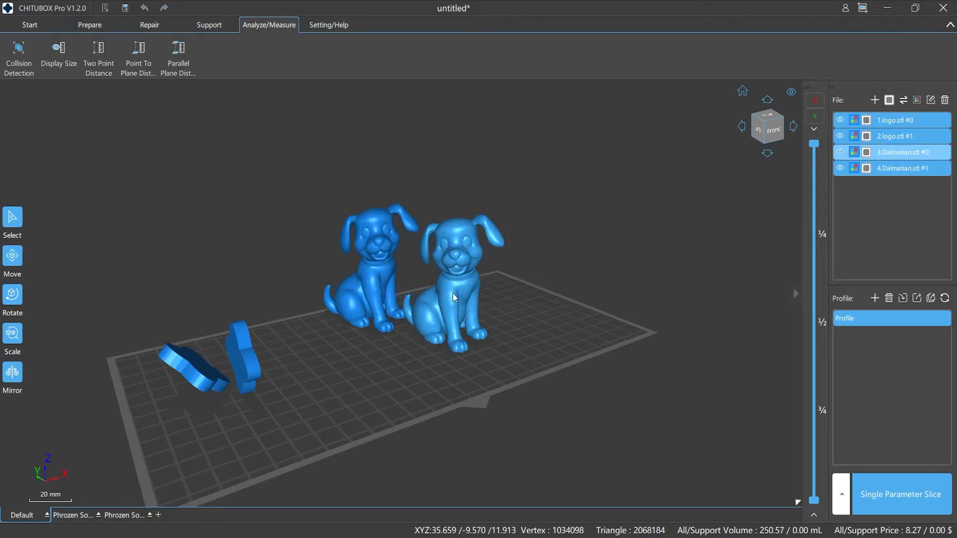
left_click_drag(453, 298, 484, 453)
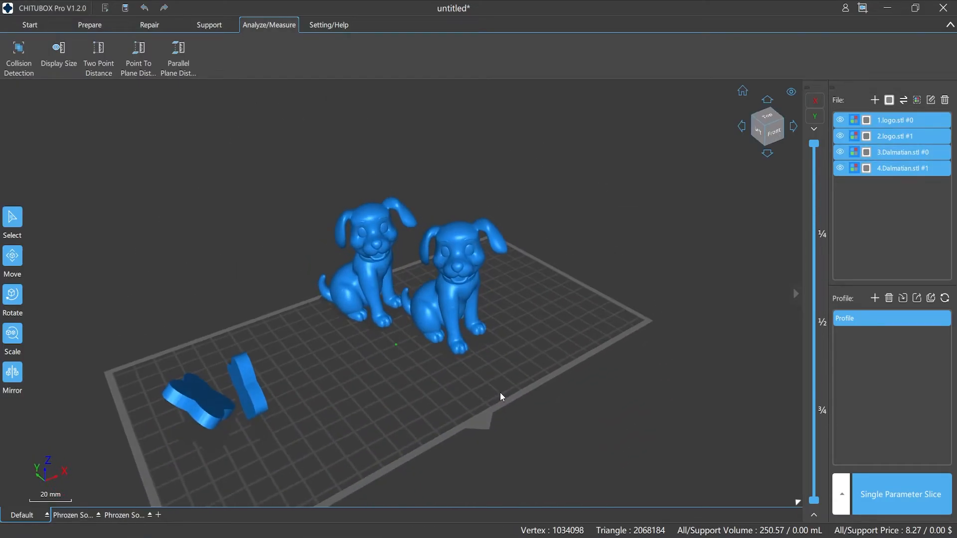
left_click(57, 52)
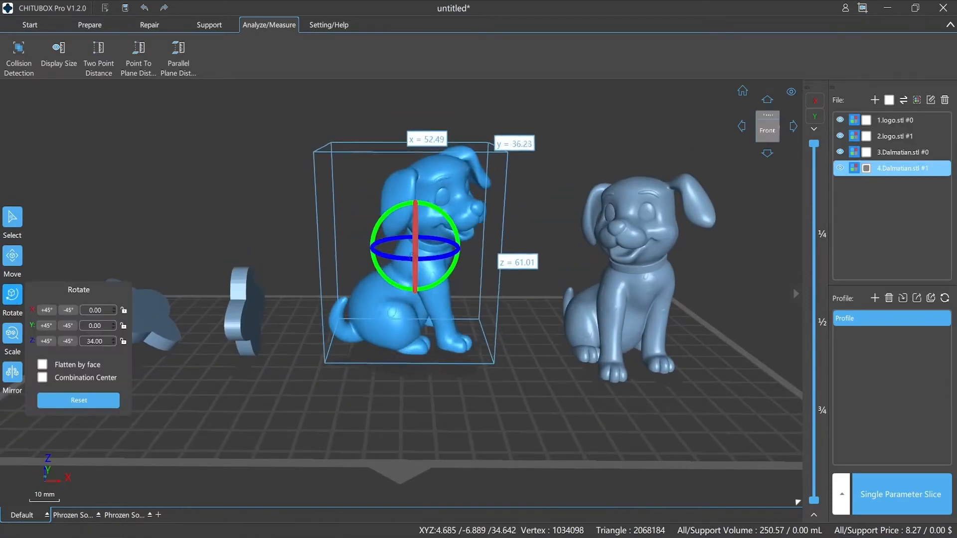
Rotate one Dalmatian 34° about the vertical Z axis.
left_click(98, 55)
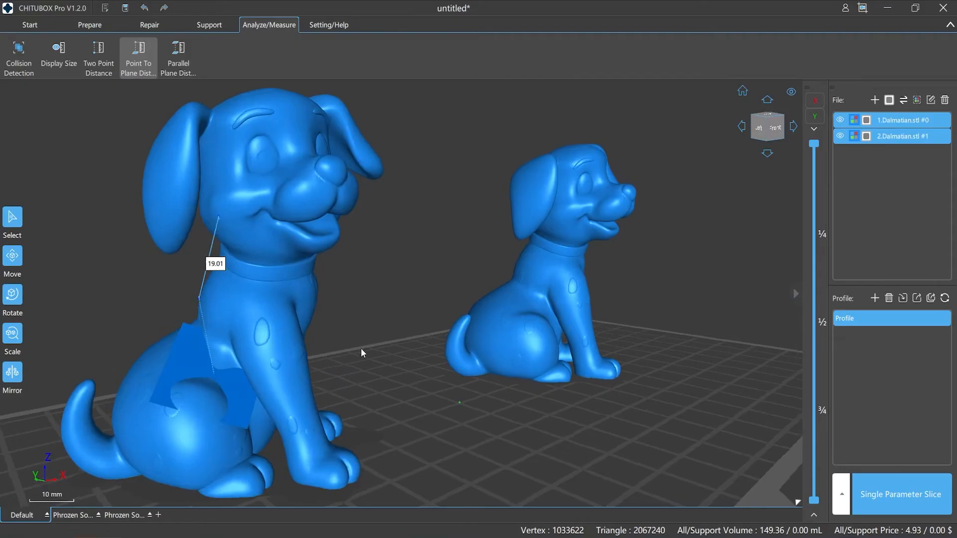
Measure the point-to-plane distance on the large dog, reading 19.01 mm.
left_click_drag(362, 353, 353, 349)
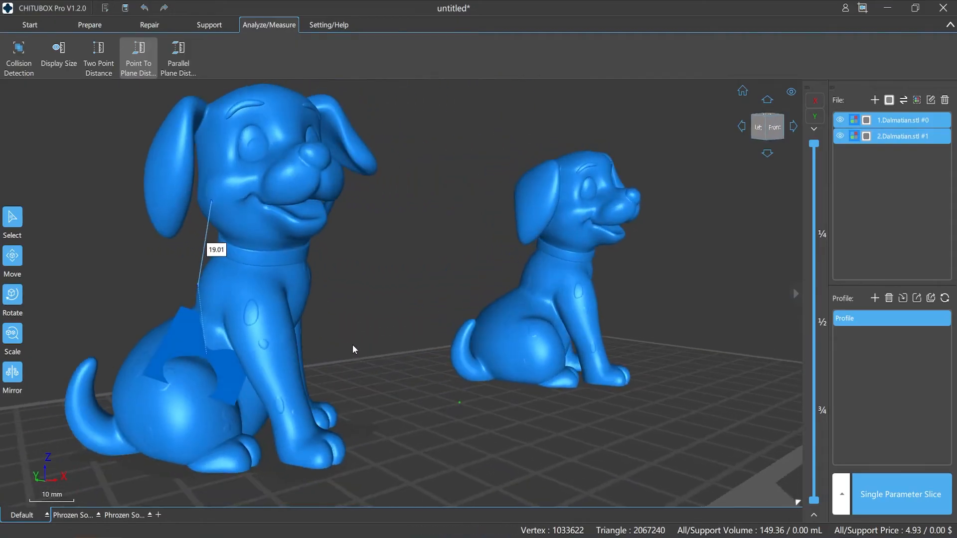
left_click(546, 290)
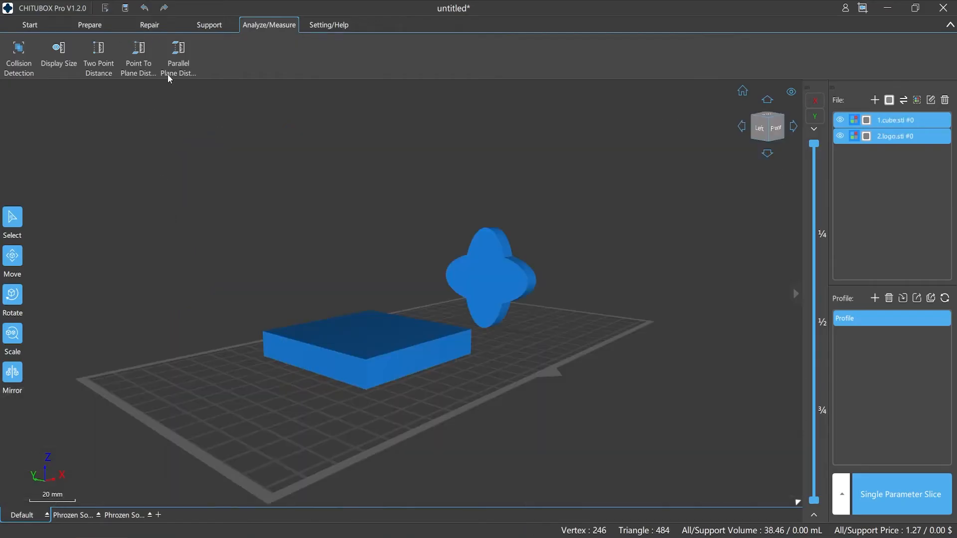
Start a parallel-face distance measurement, then bring up the Add Machine dialog.
left_click(178, 54)
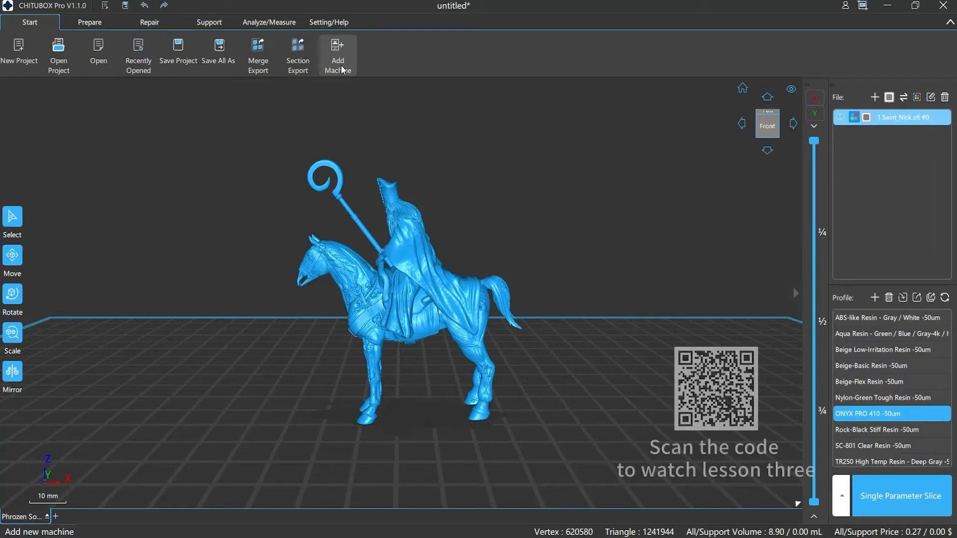
left_click(337, 54)
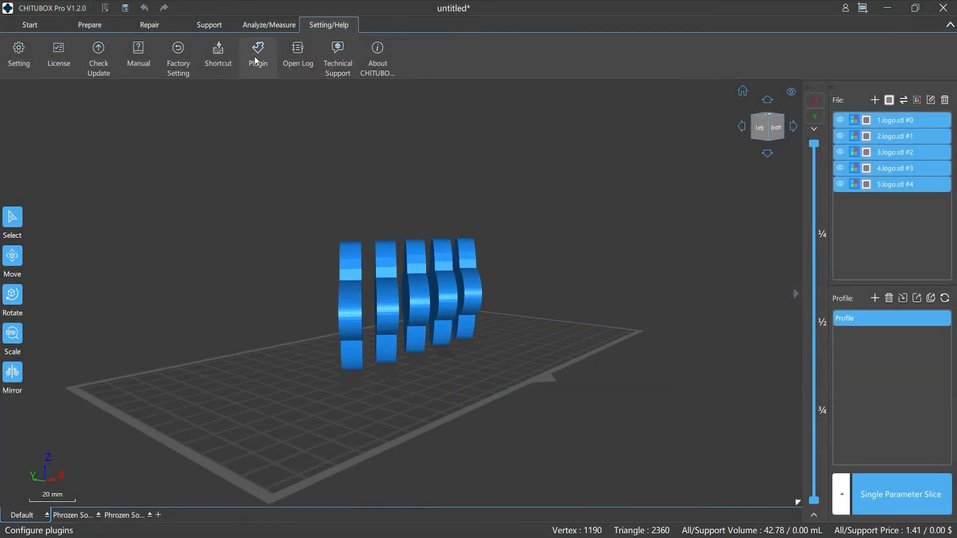
left_click(258, 52)
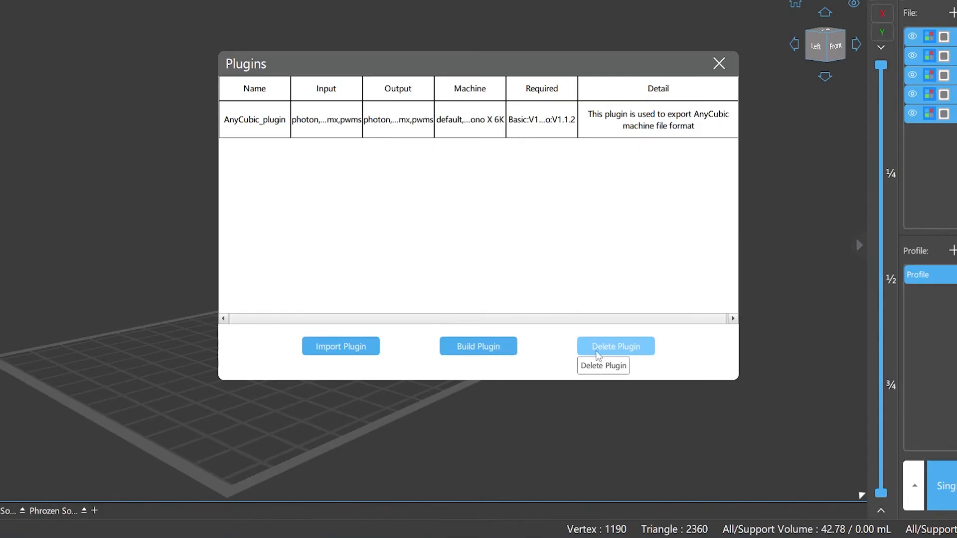
left_click(340, 346)
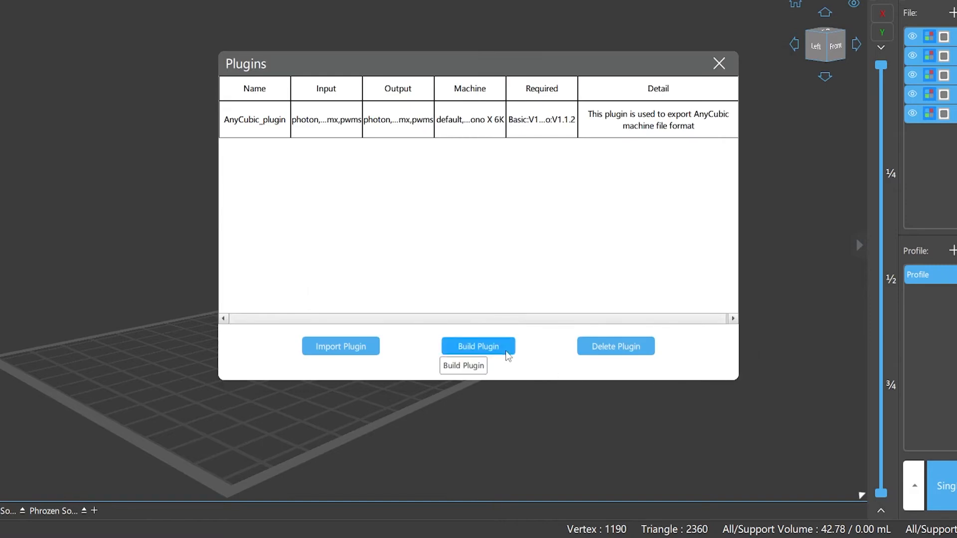
left_click(478, 346)
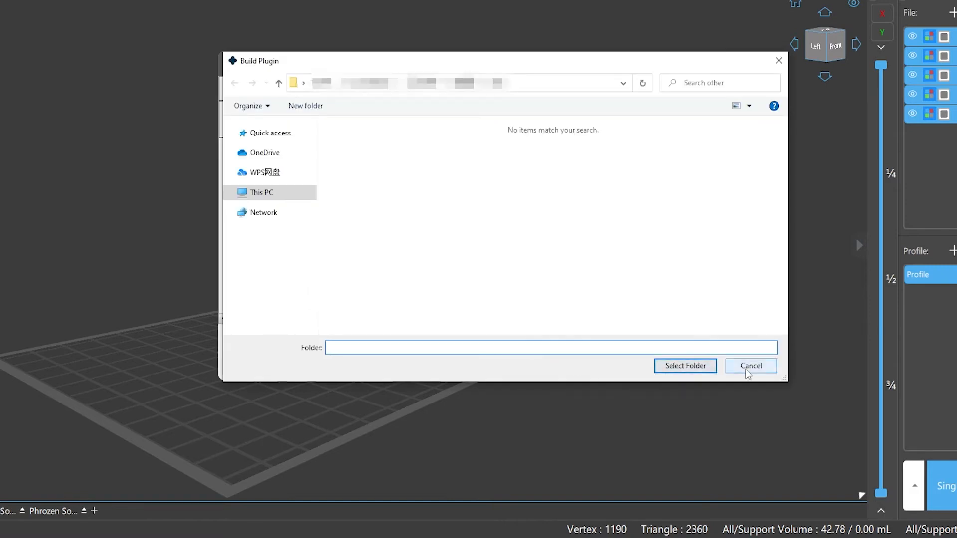
left_click(751, 365)
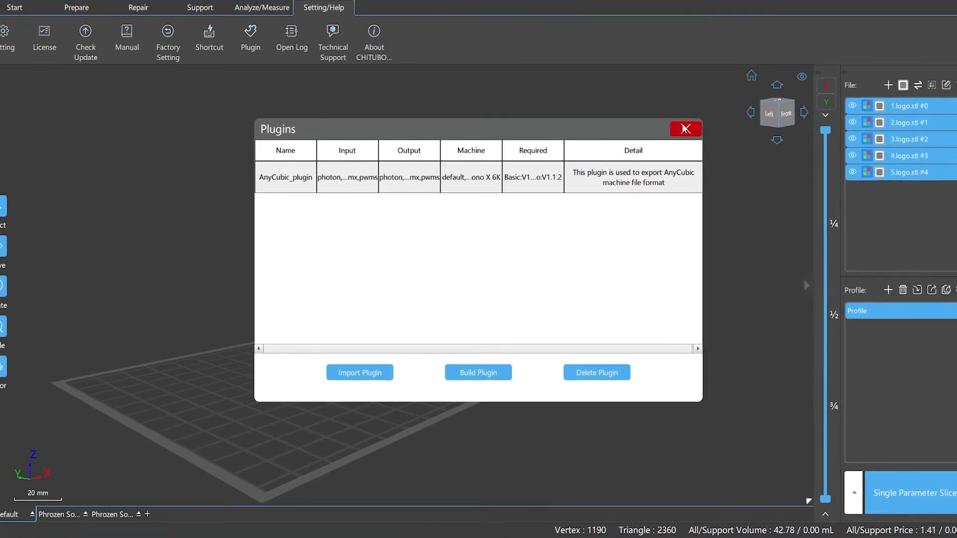
left_click(684, 128)
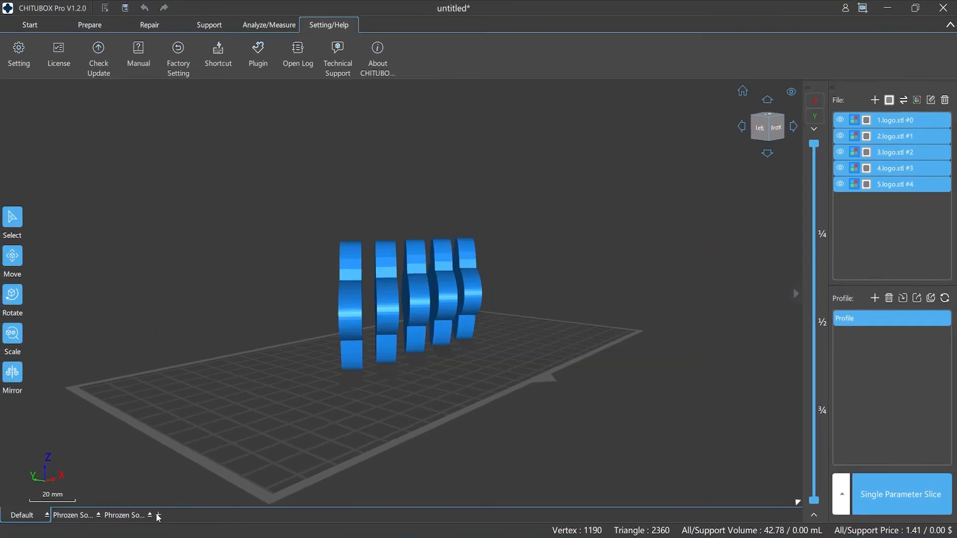
left_click(158, 515)
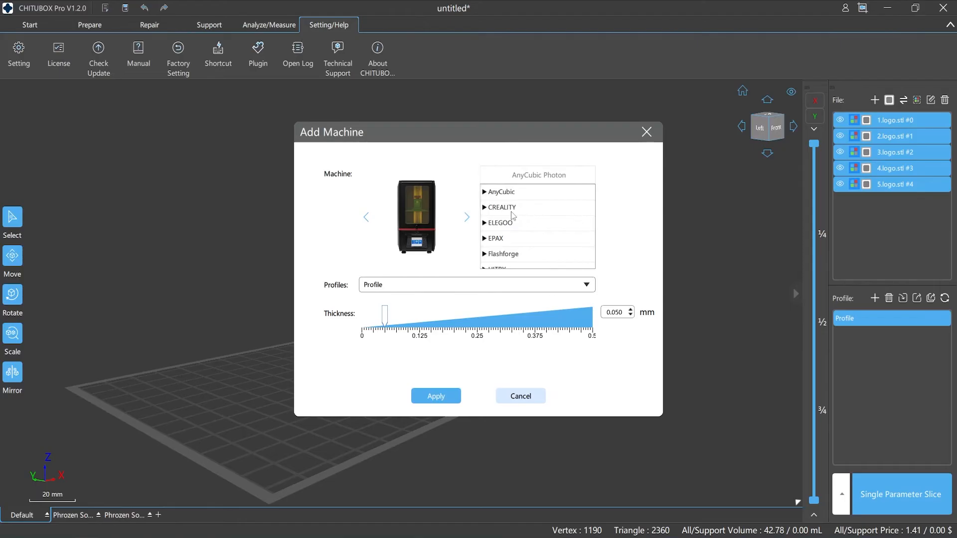
left_click(501, 243)
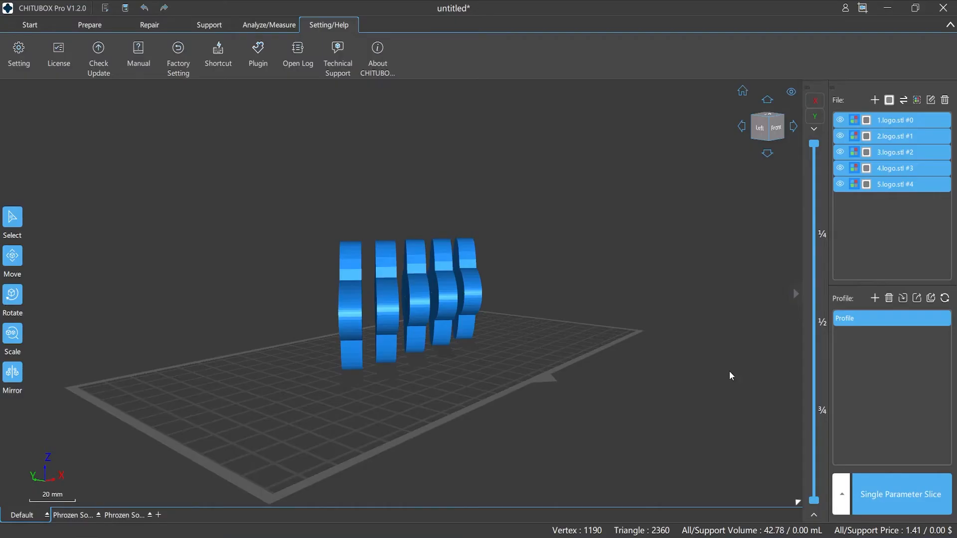
mouse_move(942, 8)
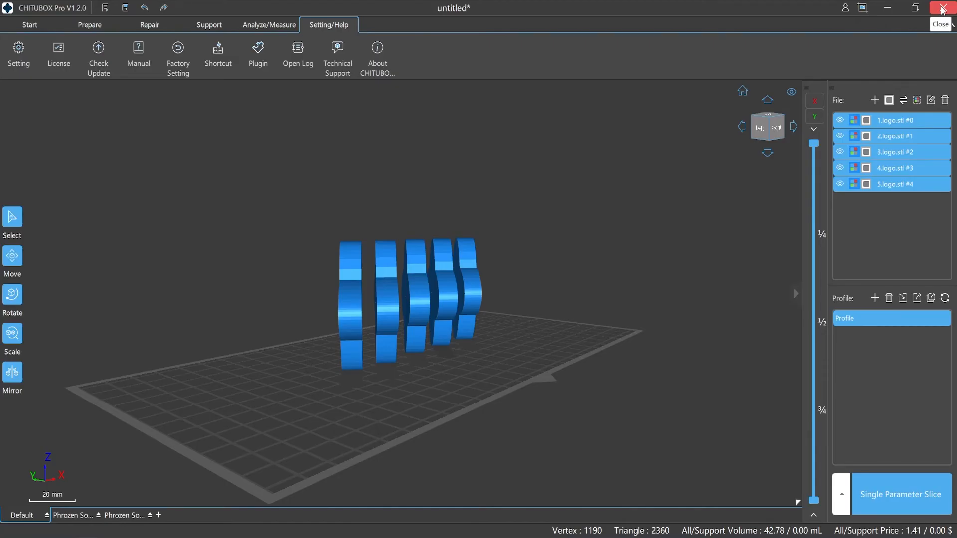
key("Super")
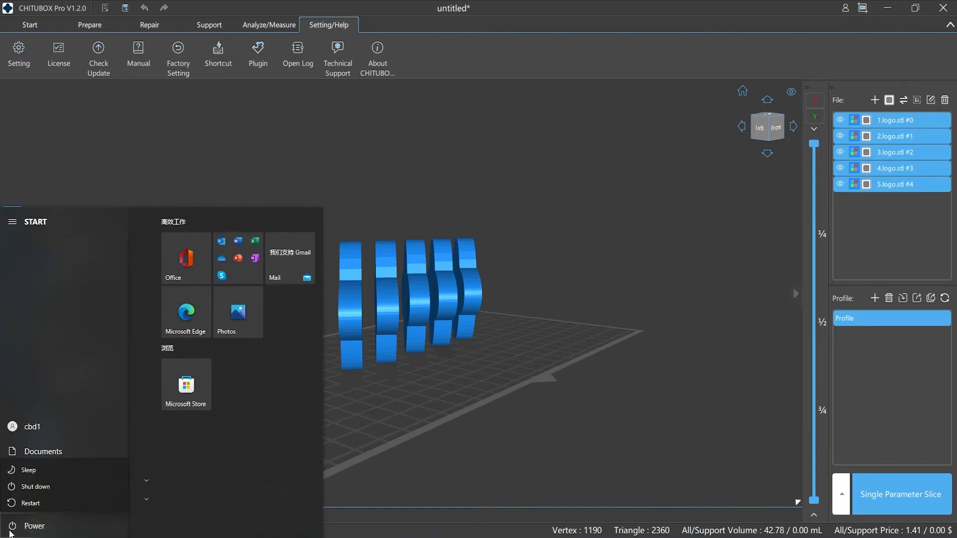
mouse_move(36, 500)
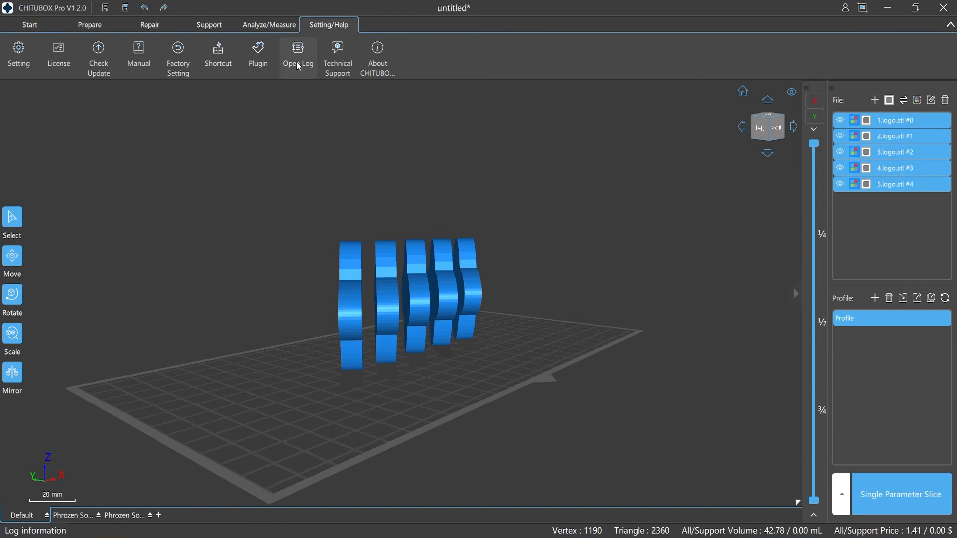
left_click(297, 52)
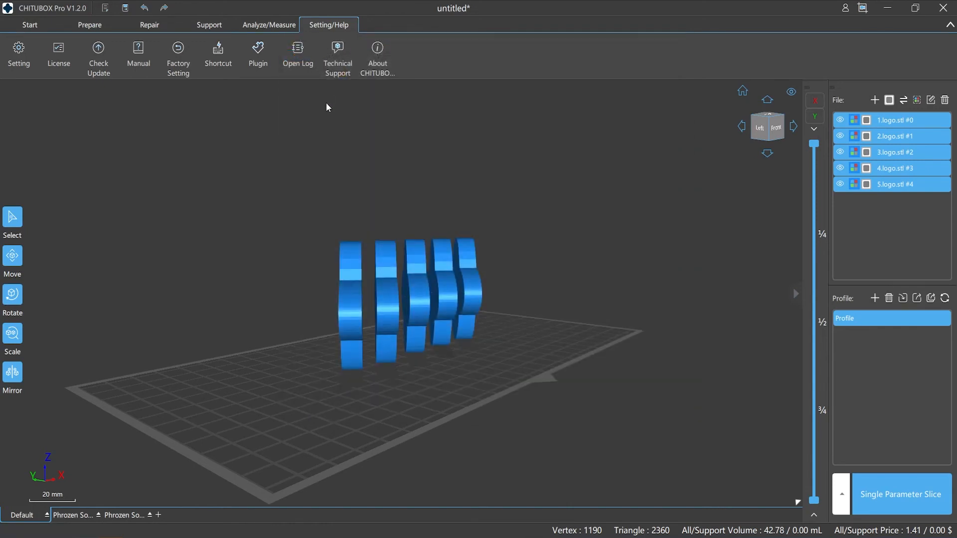
left_click(337, 53)
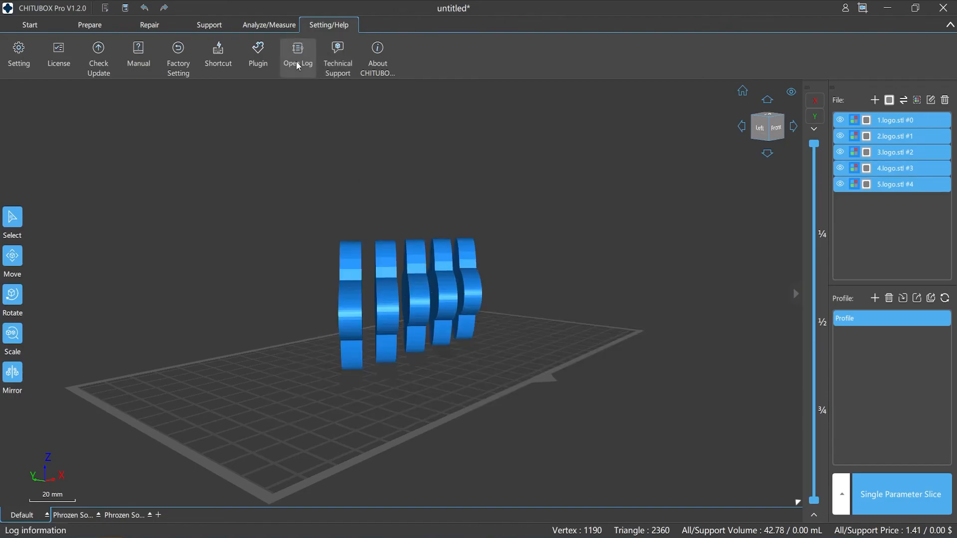
left_click(298, 53)
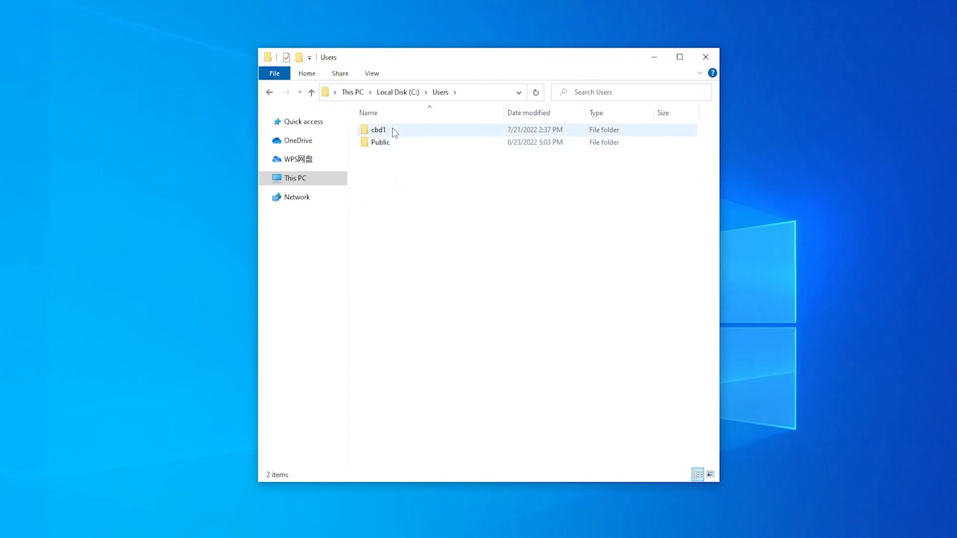
Open your own user folder under Local Disk (C:) › Users.
double_click(378, 130)
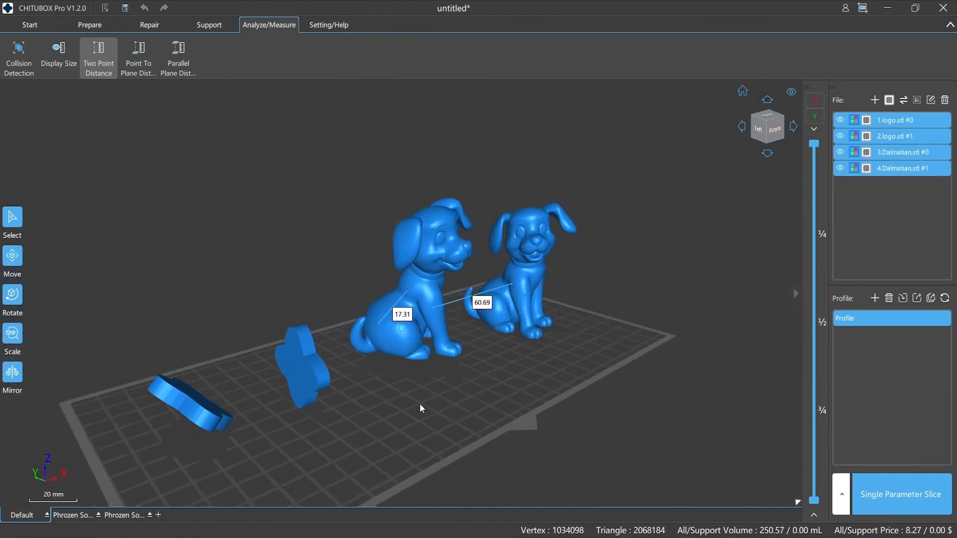
Turn on Display Size to label all four models with their dimensions.
left_click(57, 55)
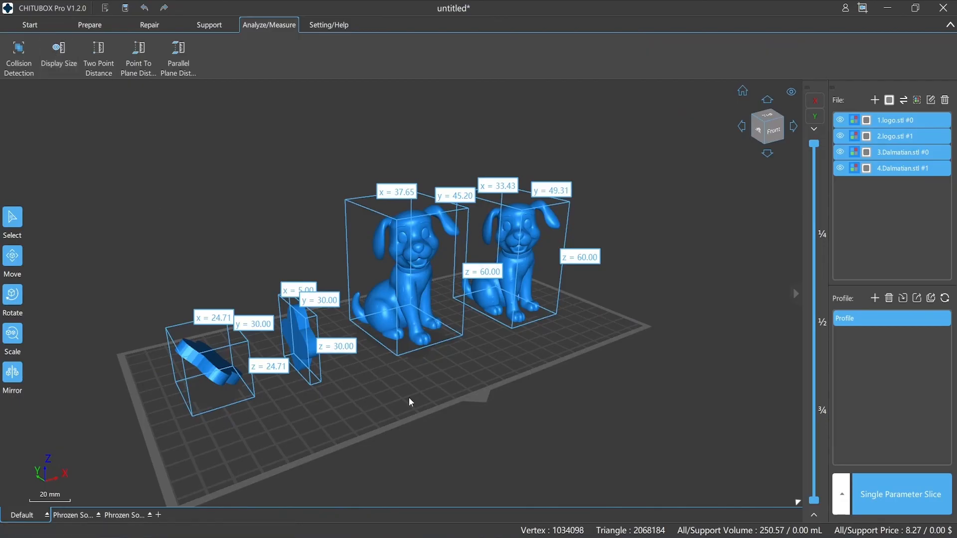